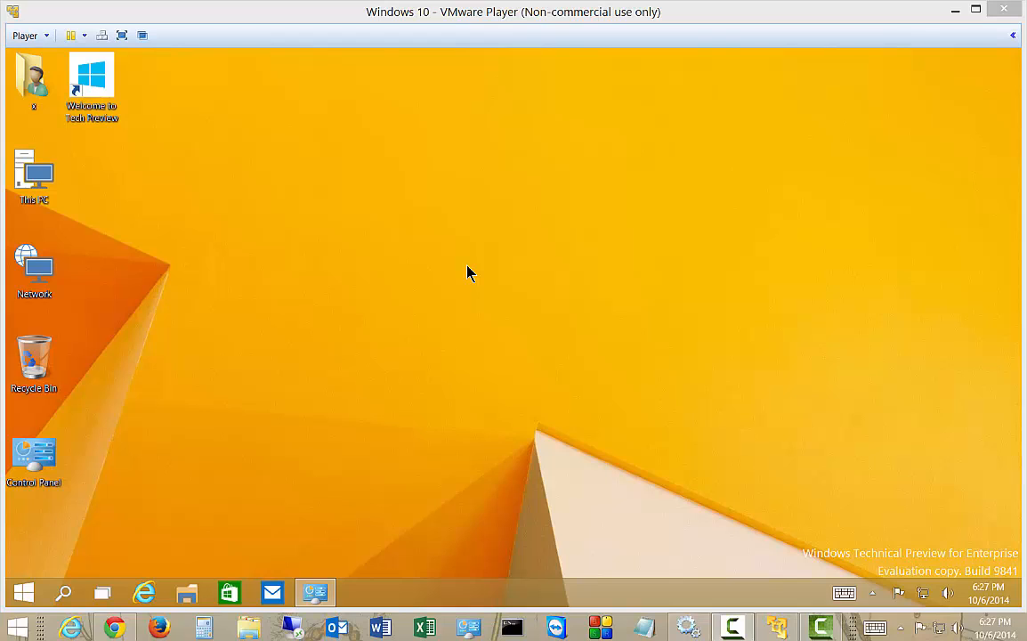
pyautogui.moveTo(269, 398)
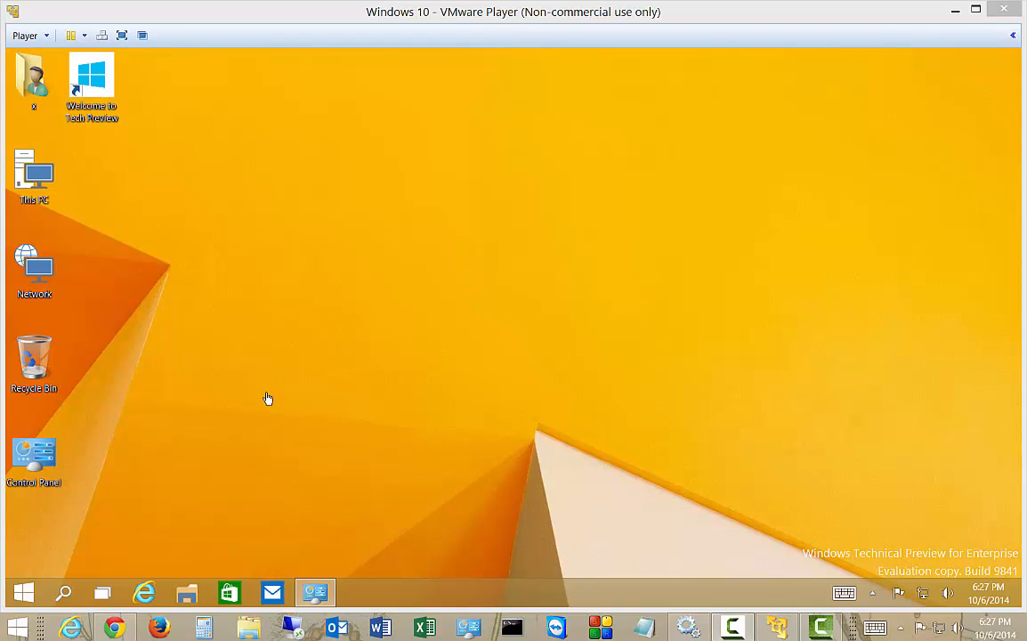
pyautogui.moveTo(283, 437)
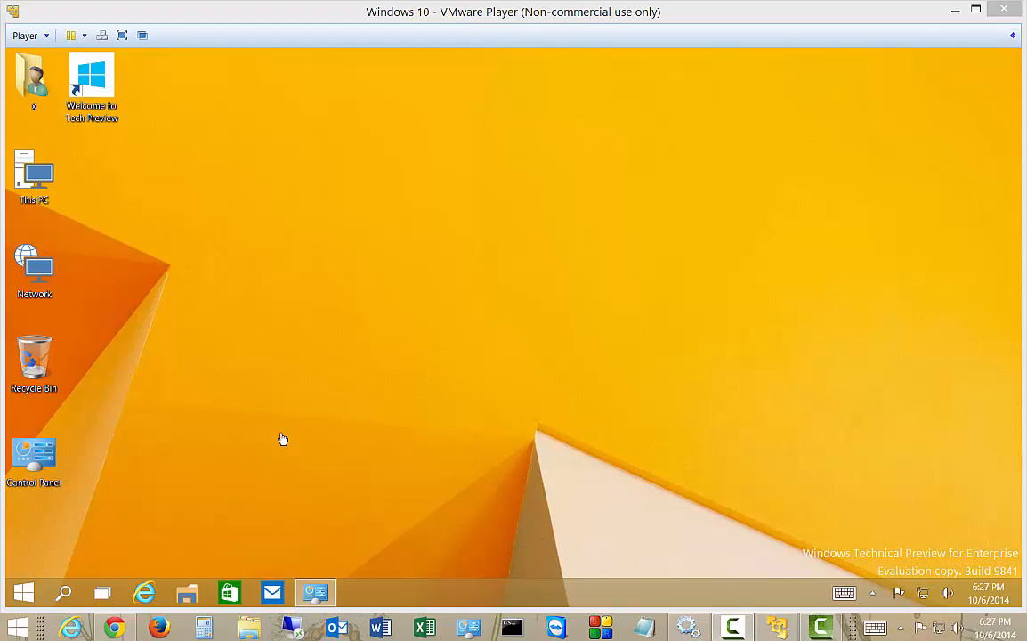
pyautogui.moveTo(372, 523)
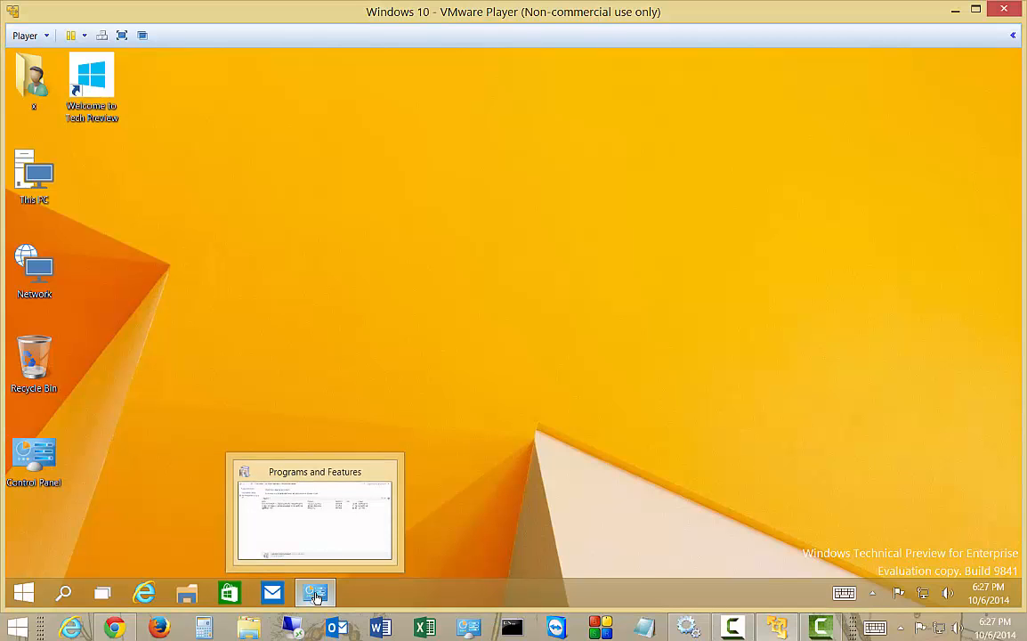
# - Open the Ethernet adapter's Properties via Network and Sharing Center and scroll to IPv4
pyautogui.click(314, 592)
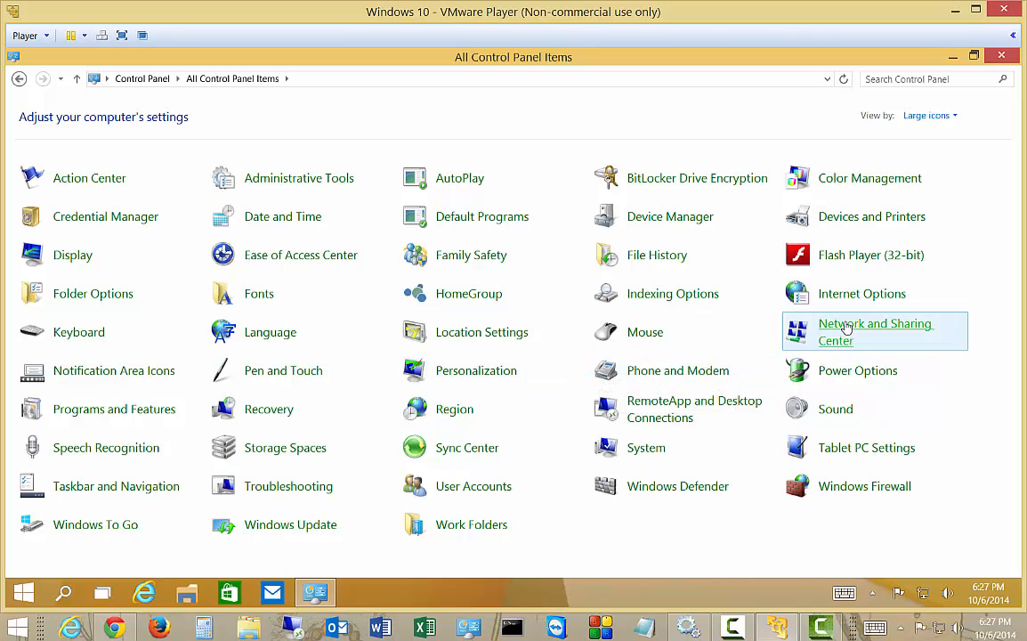
pyautogui.click(875, 331)
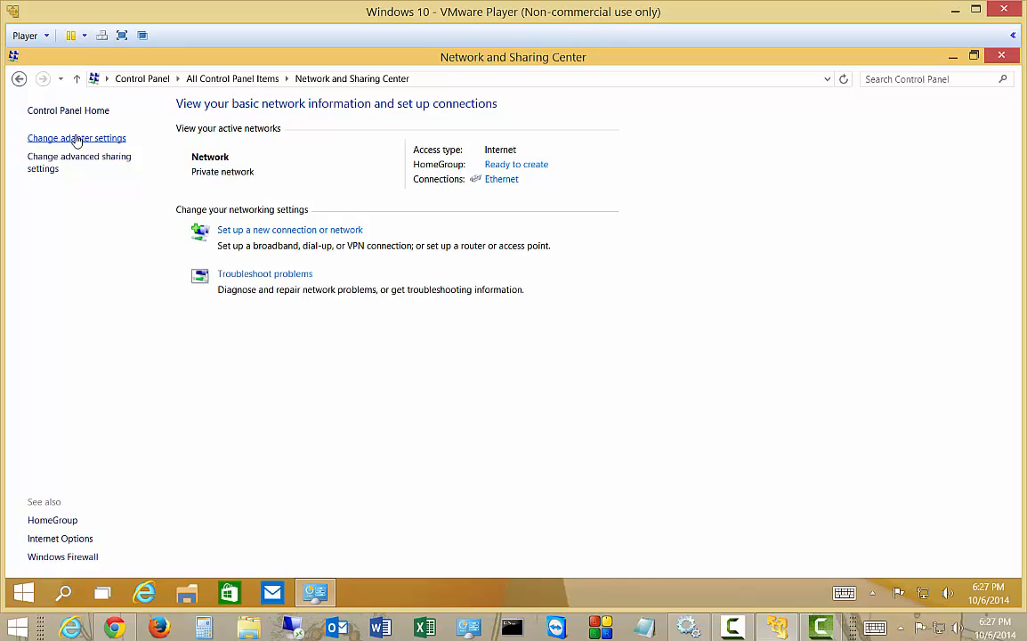
pyautogui.click(76, 137)
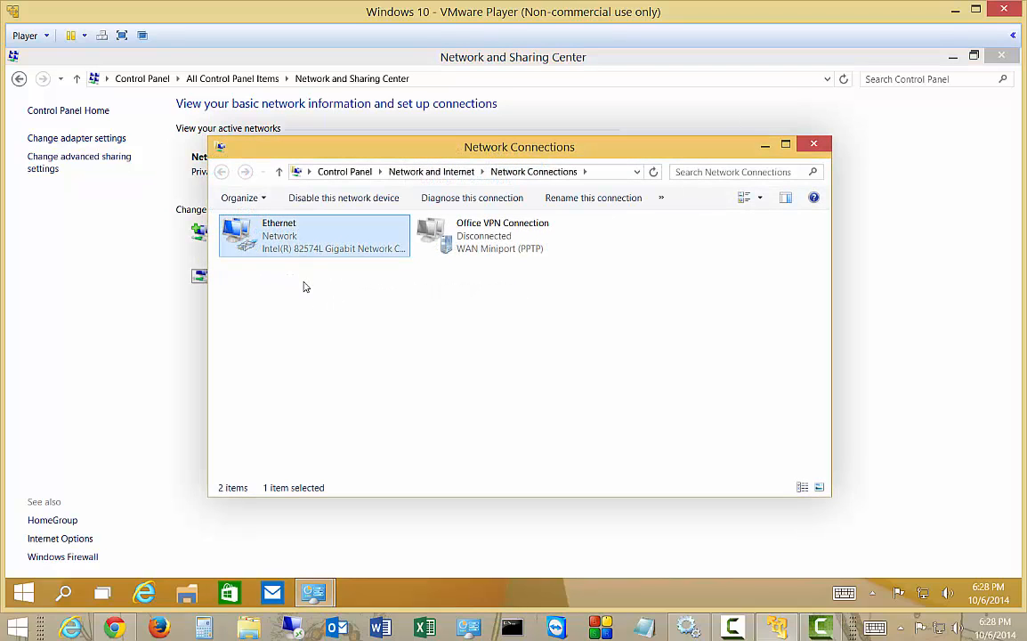
pyautogui.moveTo(285, 231)
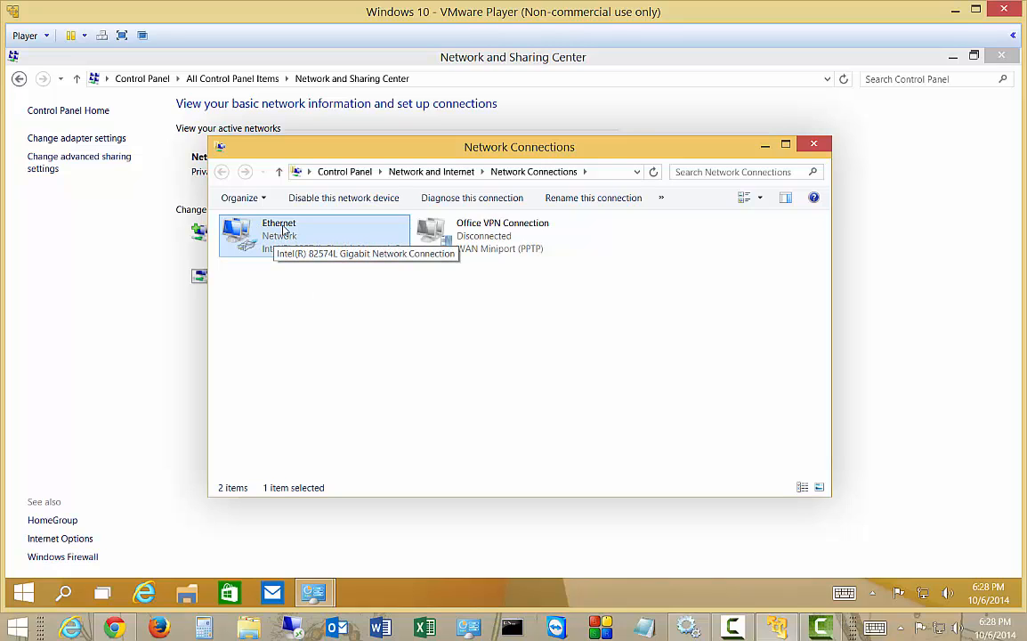
pyautogui.moveTo(323, 242)
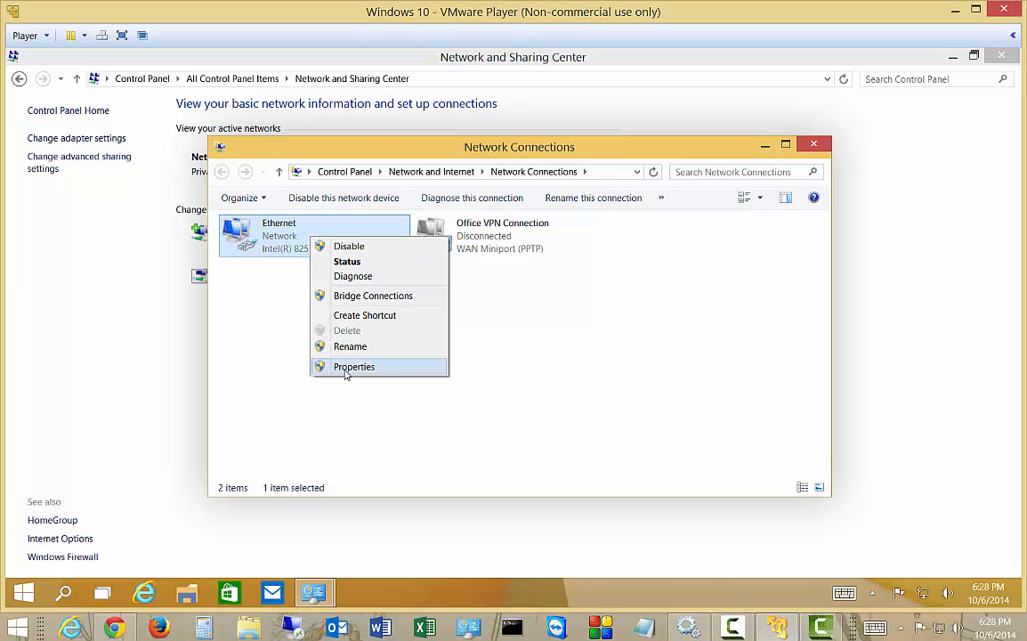
pyautogui.click(353, 366)
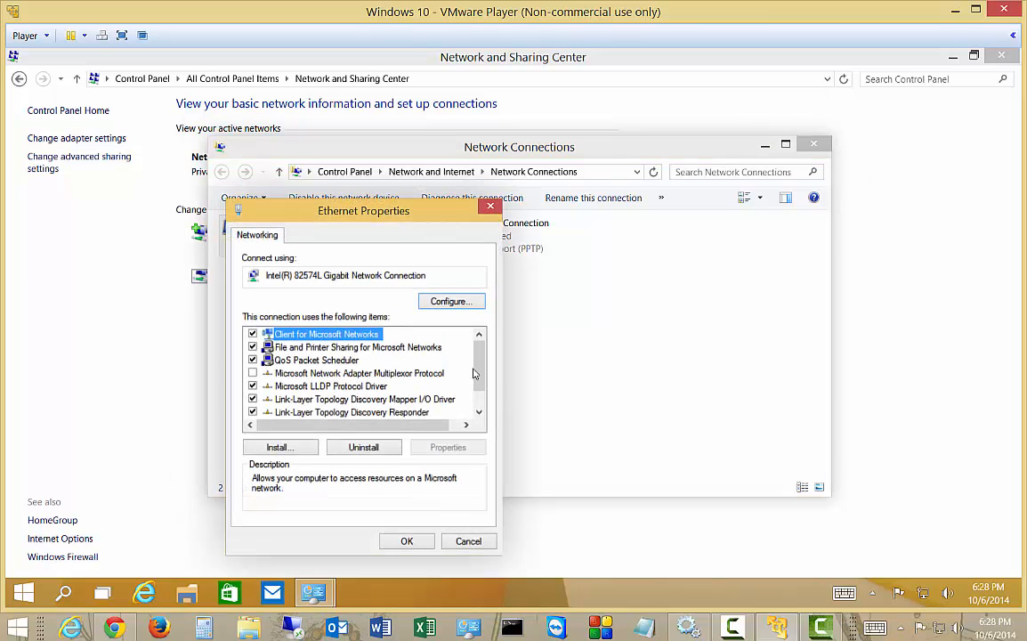
pyautogui.scroll(-3)
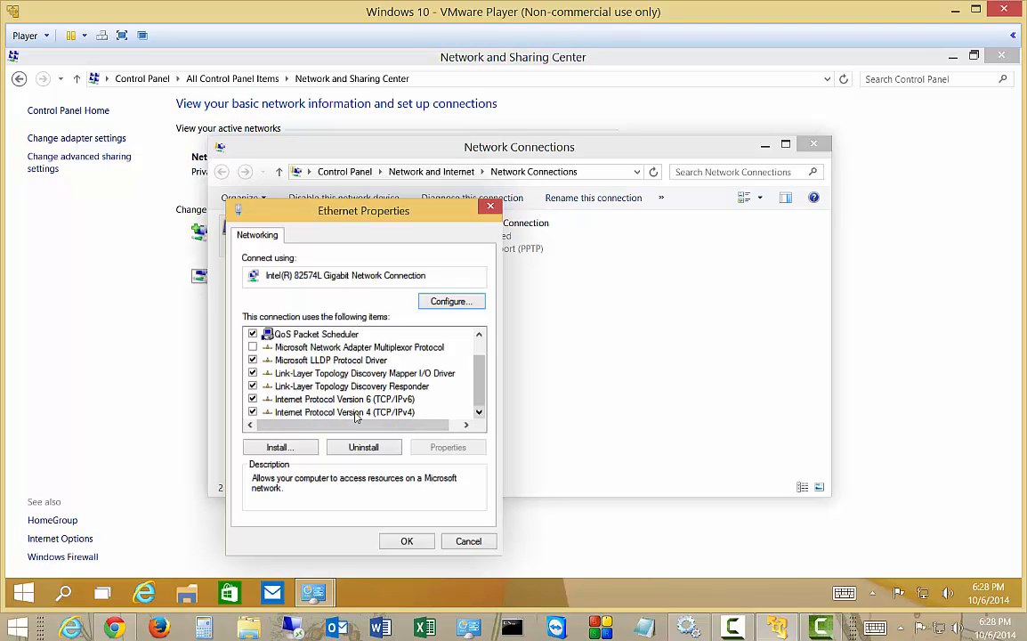
# - Open the Ethernet TCP/IPv4 properties and move the dialog higher on screen
pyautogui.doubleClick(347, 411)
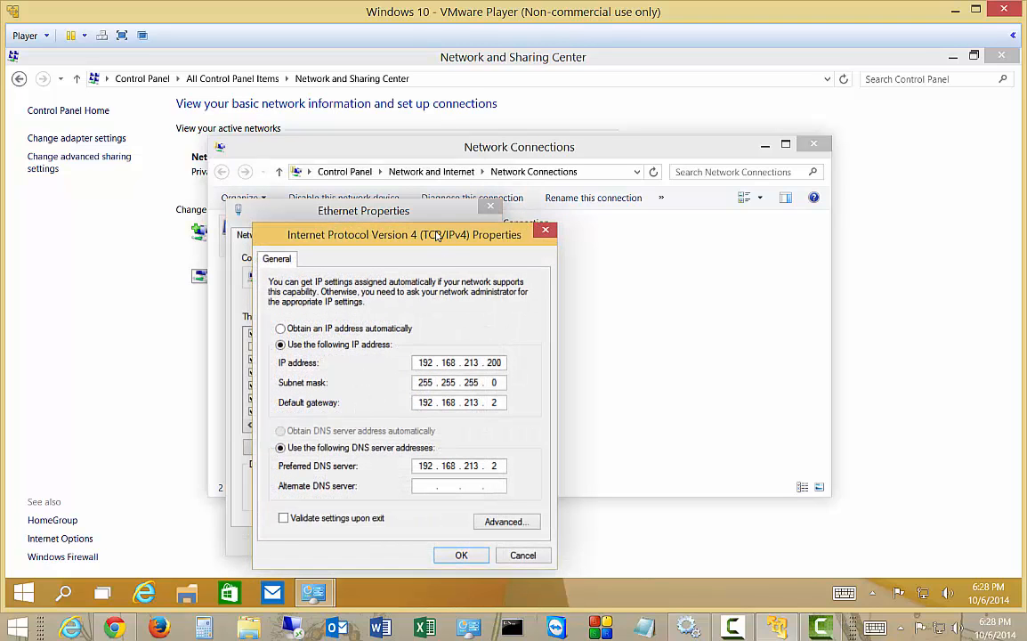
pyautogui.moveTo(403, 234); pyautogui.dragTo(490, 97)
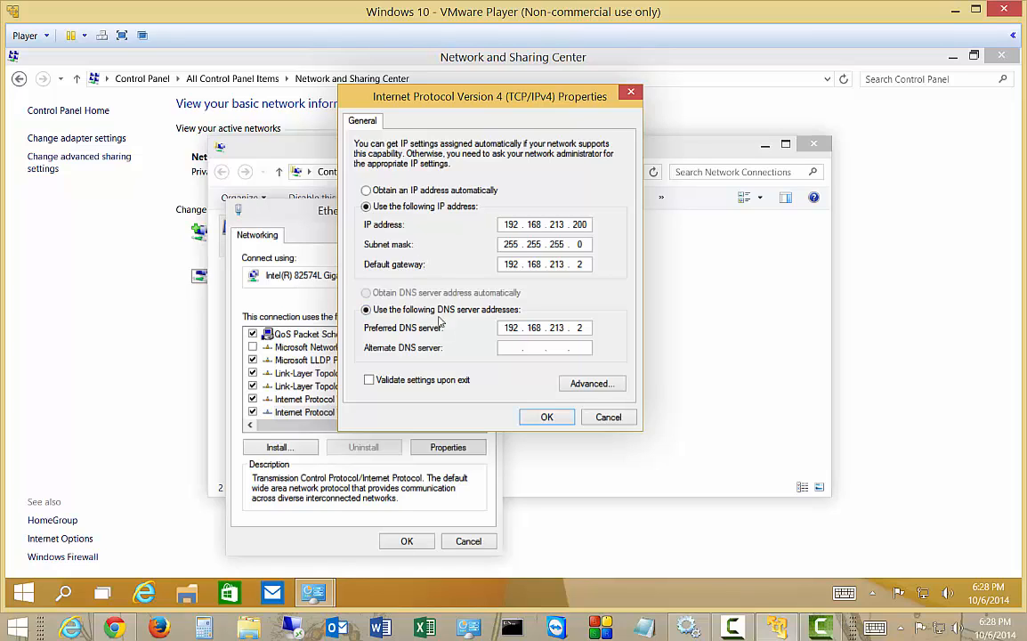
pyautogui.moveTo(436, 327)
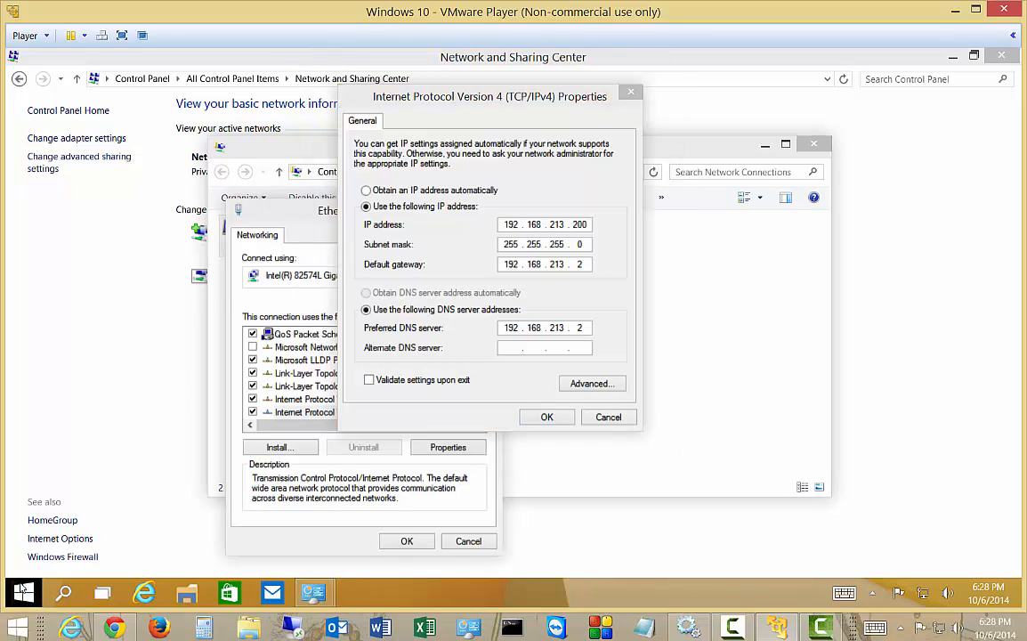
# - In Command Prompt, ping 8.8.8.8 and then 75.75.75.75
pyautogui.click(23, 591)
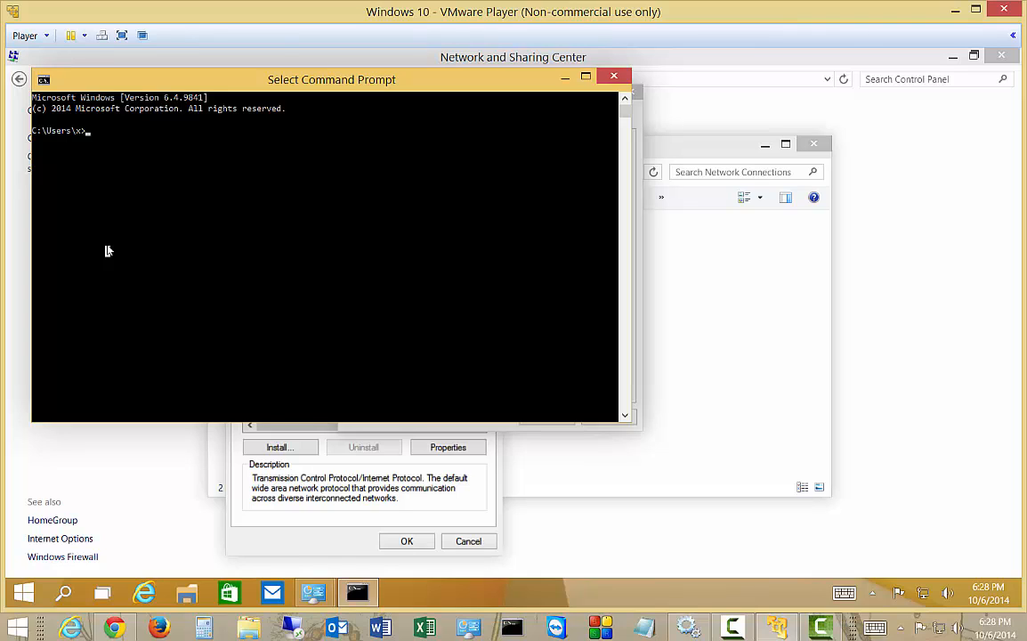
pyautogui.write('ping')
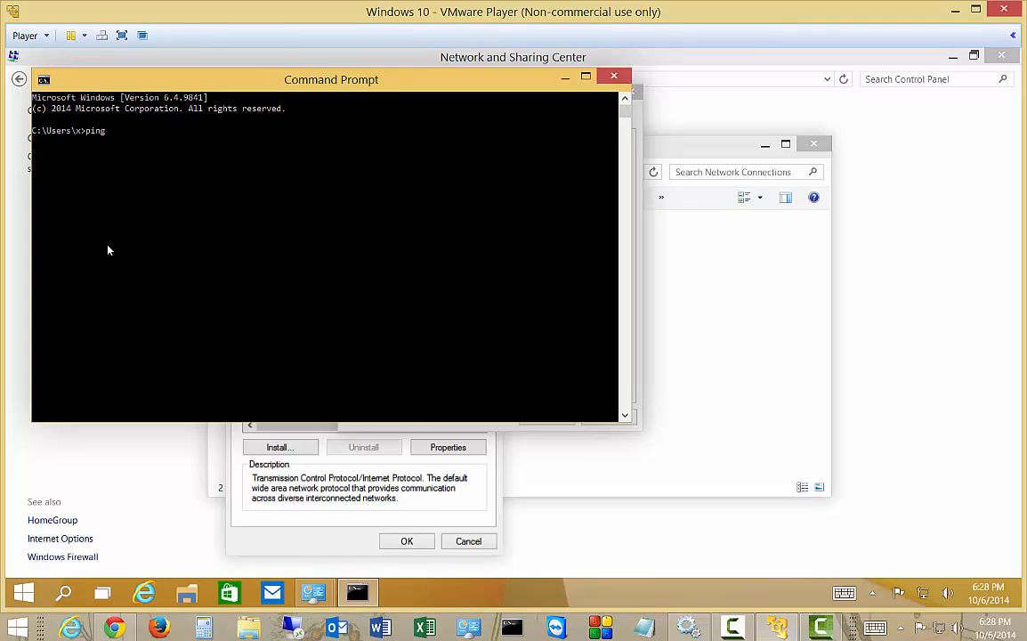
pyautogui.write('8.8.8.8')
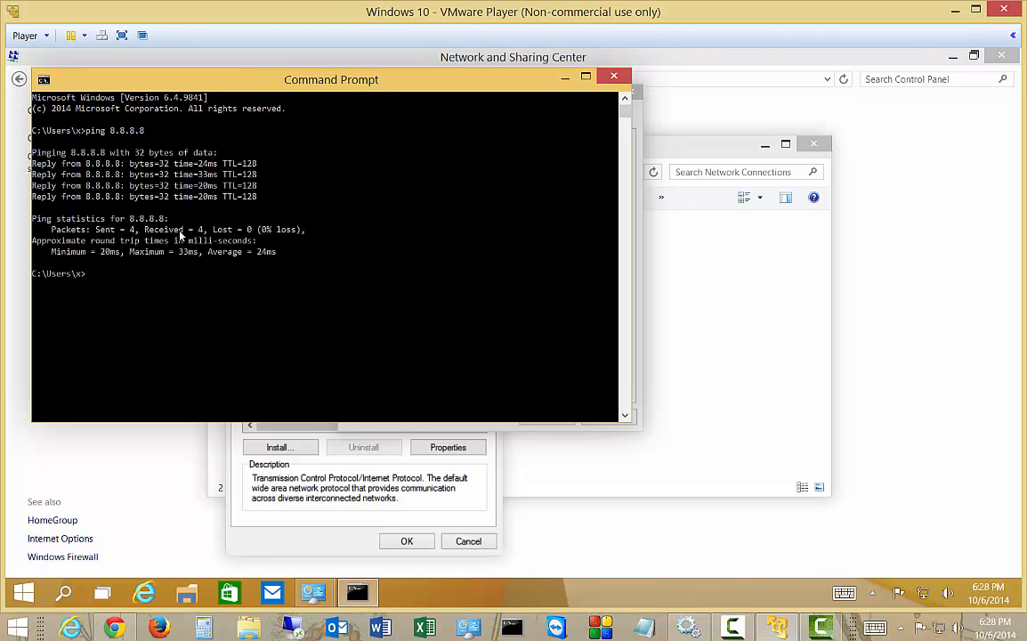
pyautogui.write('ping 75.75.75.75')
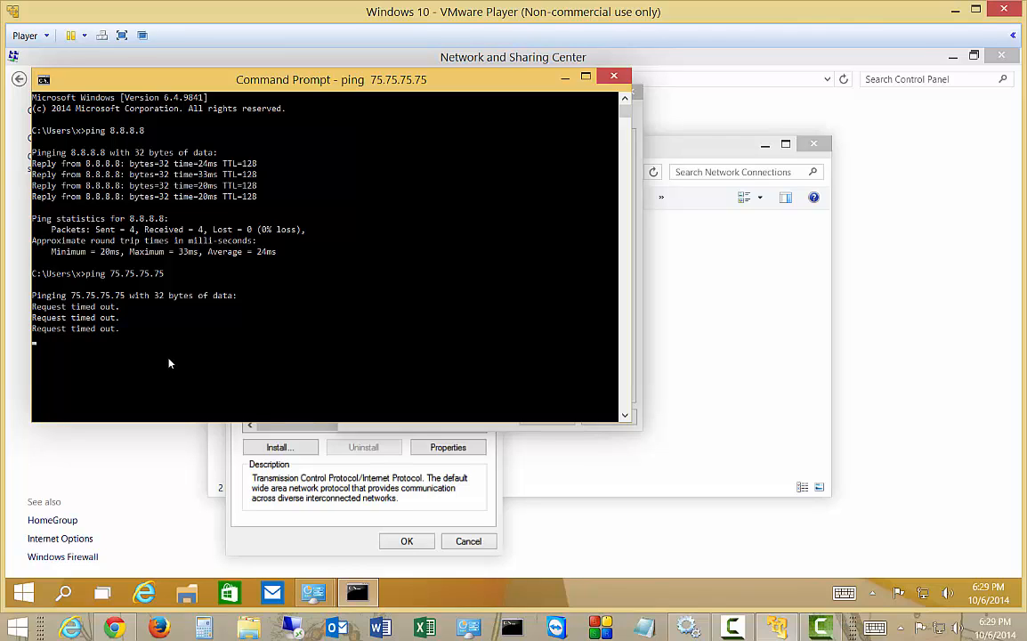
pyautogui.moveTo(174, 380)
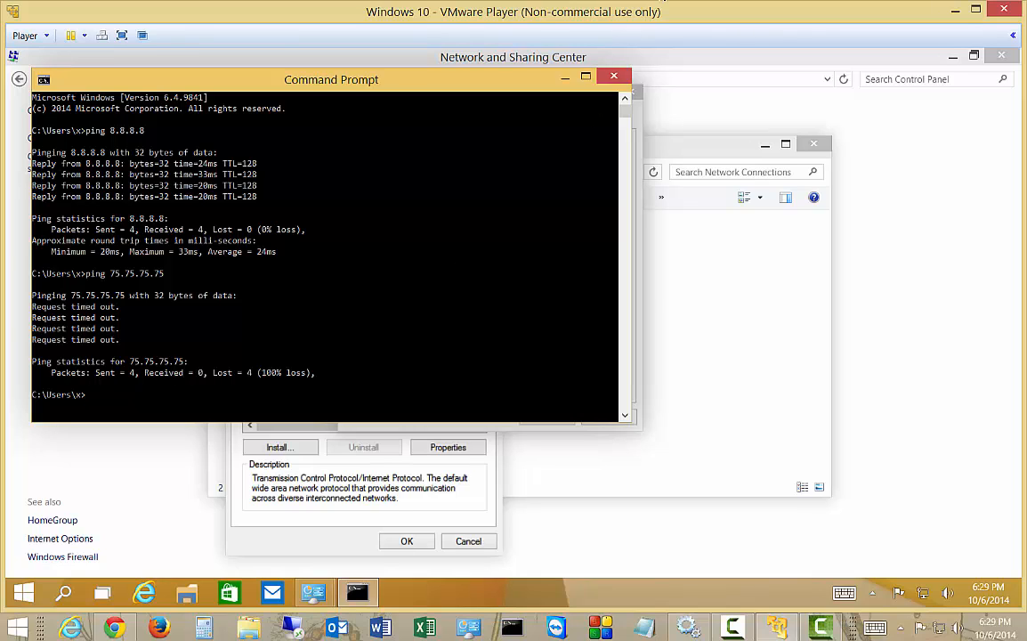
pyautogui.moveTo(325, 347)
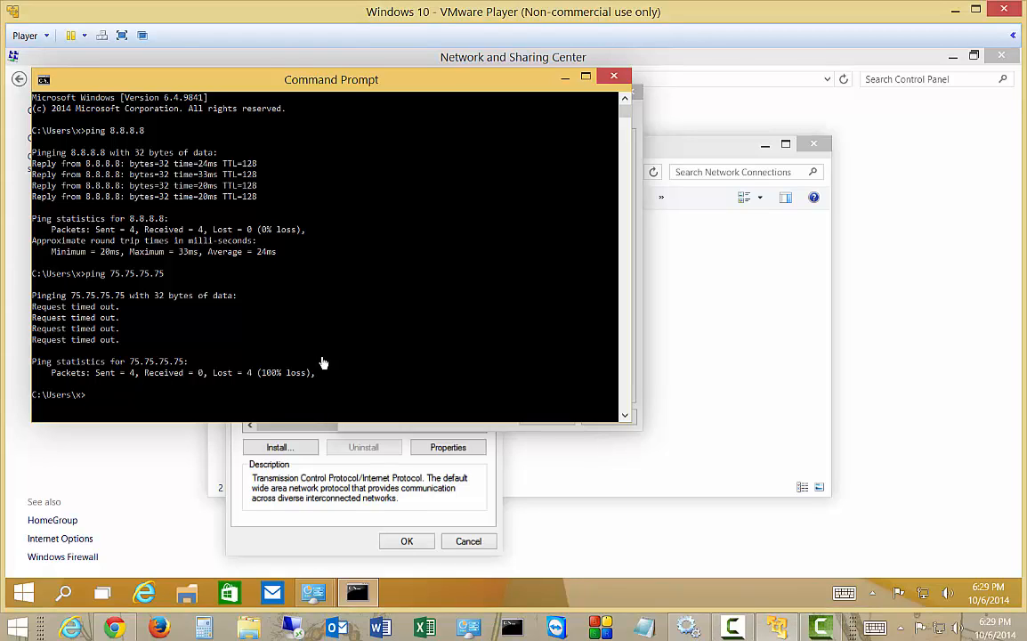
# - Run telnet 75.75.75.75 in Command Prompt
pyautogui.write('telnet 75.75.75.7')
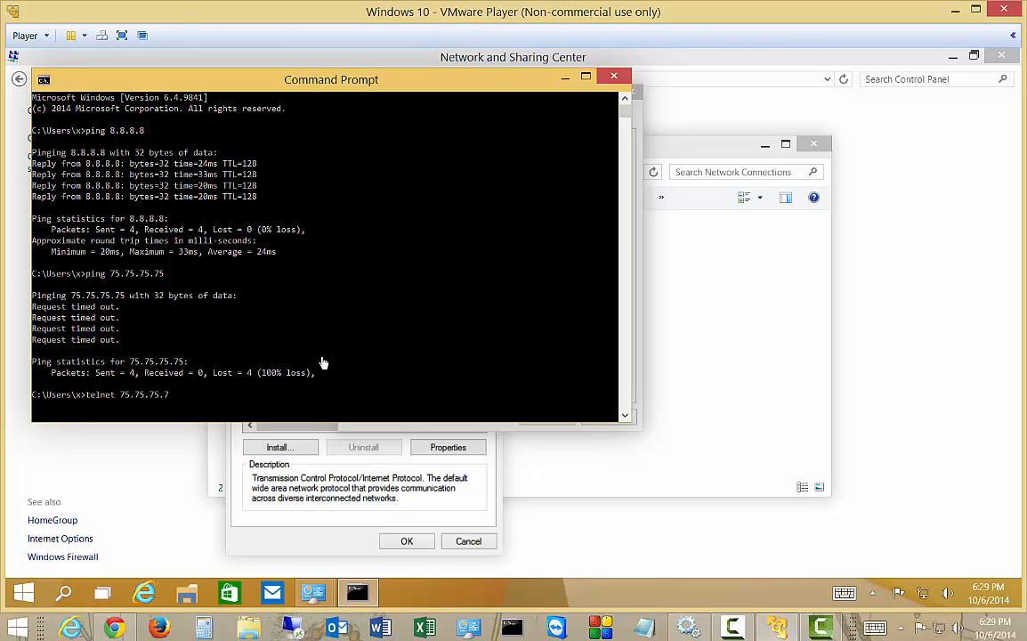
pyautogui.write('5')
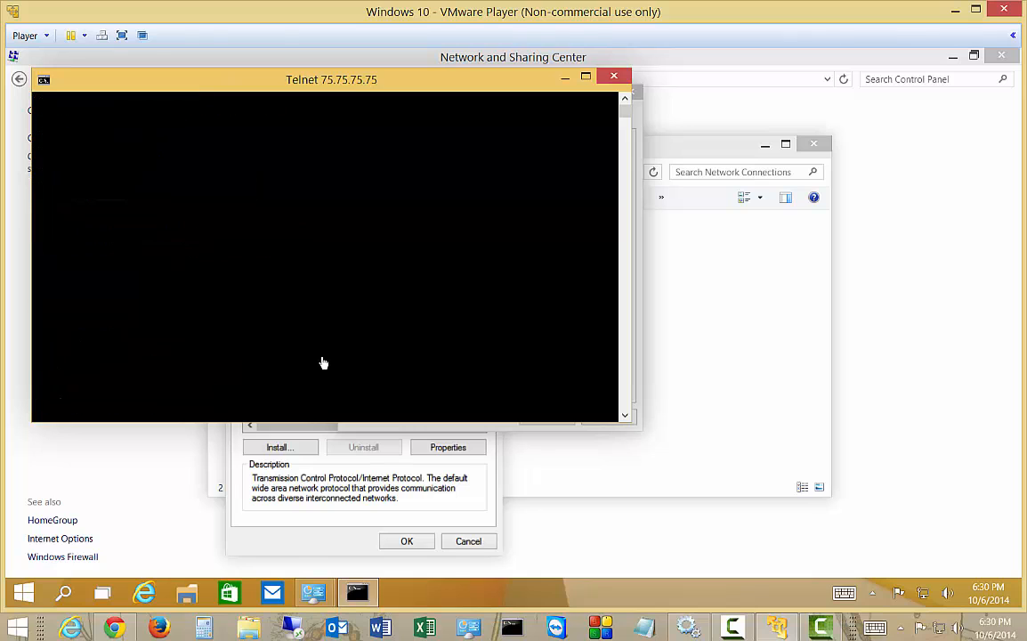
pyautogui.moveTo(589, 92)
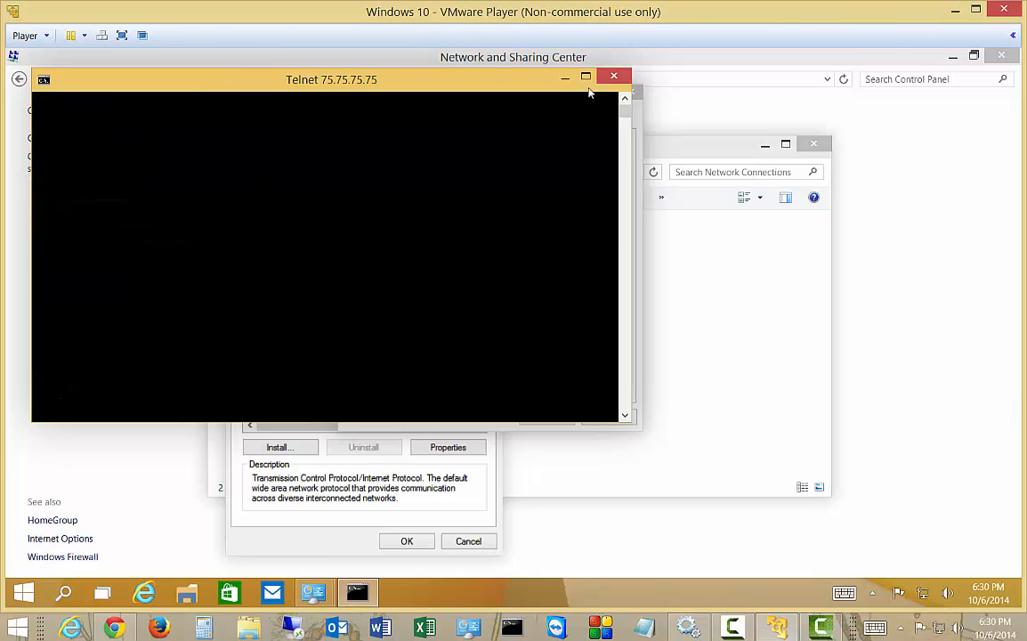
# - Close telnet, set DNS to 75.75.75.75 and 8.8.8.8 with validation on exit, and confirm
pyautogui.click(612, 76)
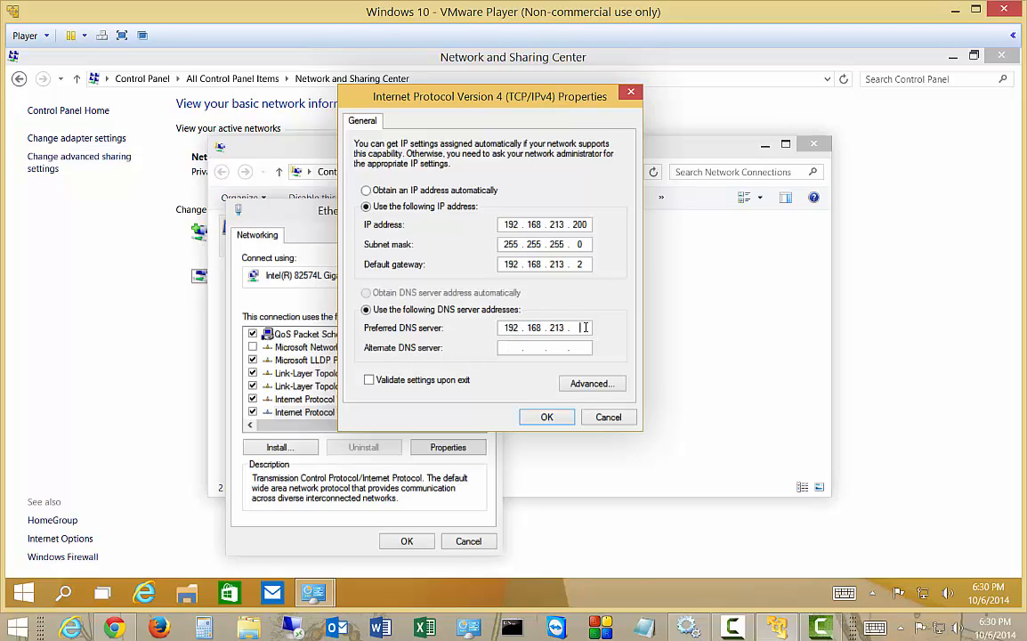
pyautogui.write('75 . 75 . 75 . 75')
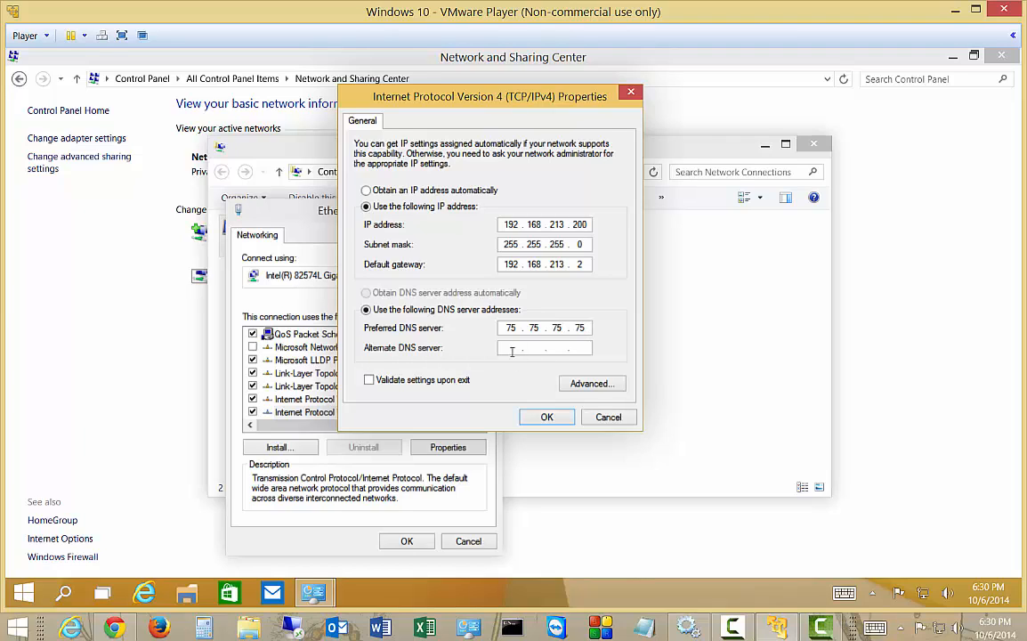
pyautogui.write('8.8.8.8')
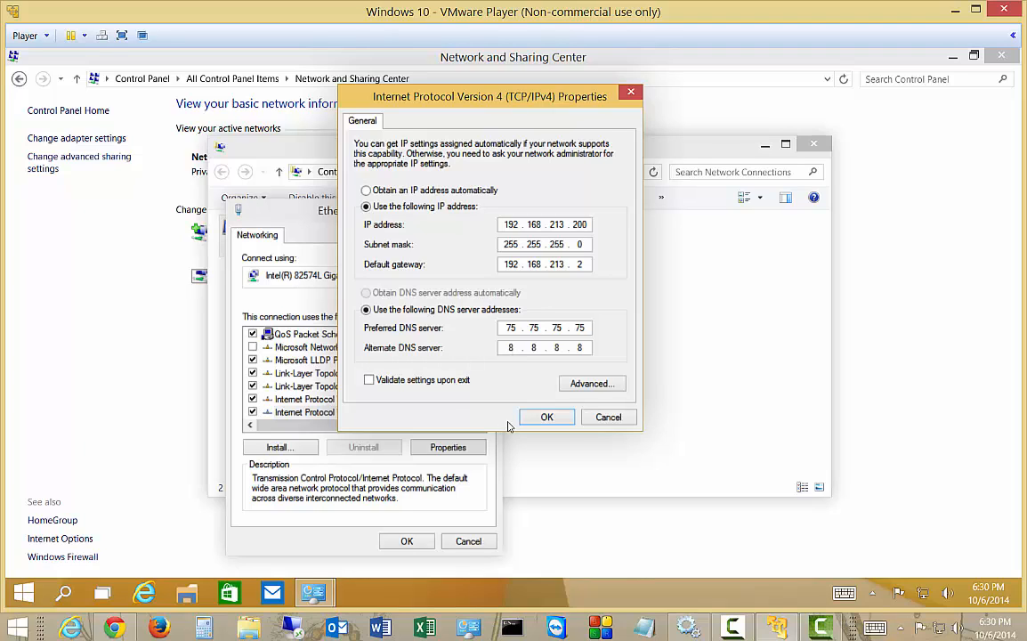
pyautogui.click(368, 379)
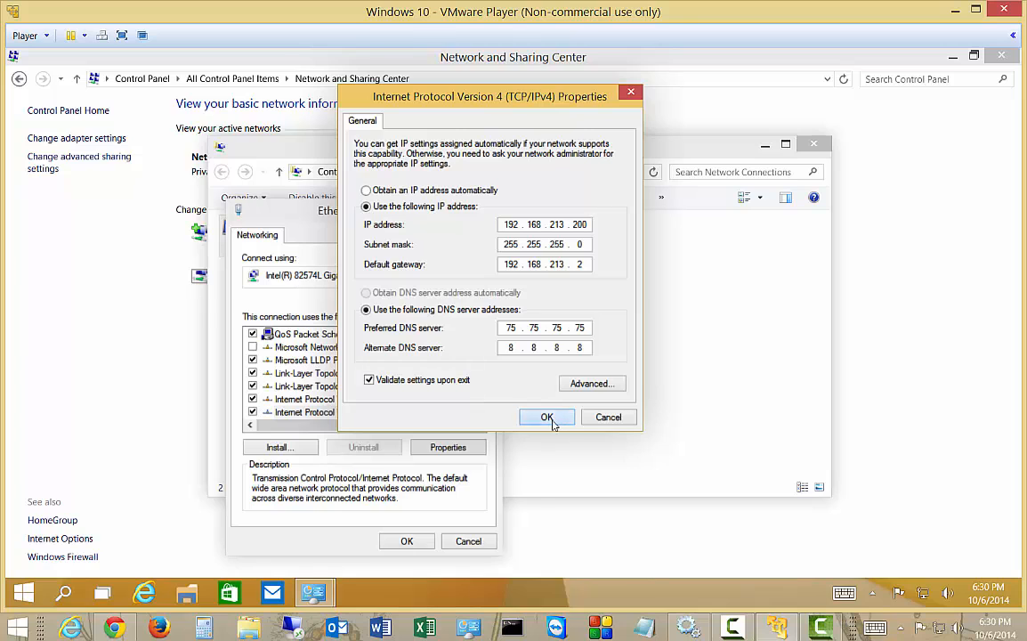
pyautogui.click(546, 416)
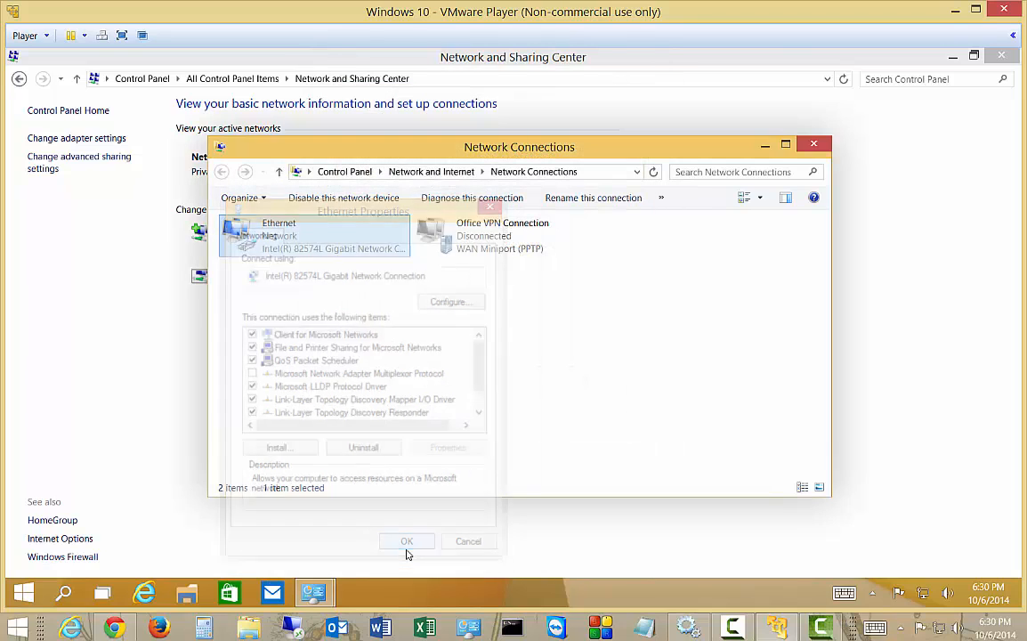
# - Apply Ethernet Properties, close the Network Diagnostics troubleshooter, and launch Internet Explorer
pyautogui.click(407, 541)
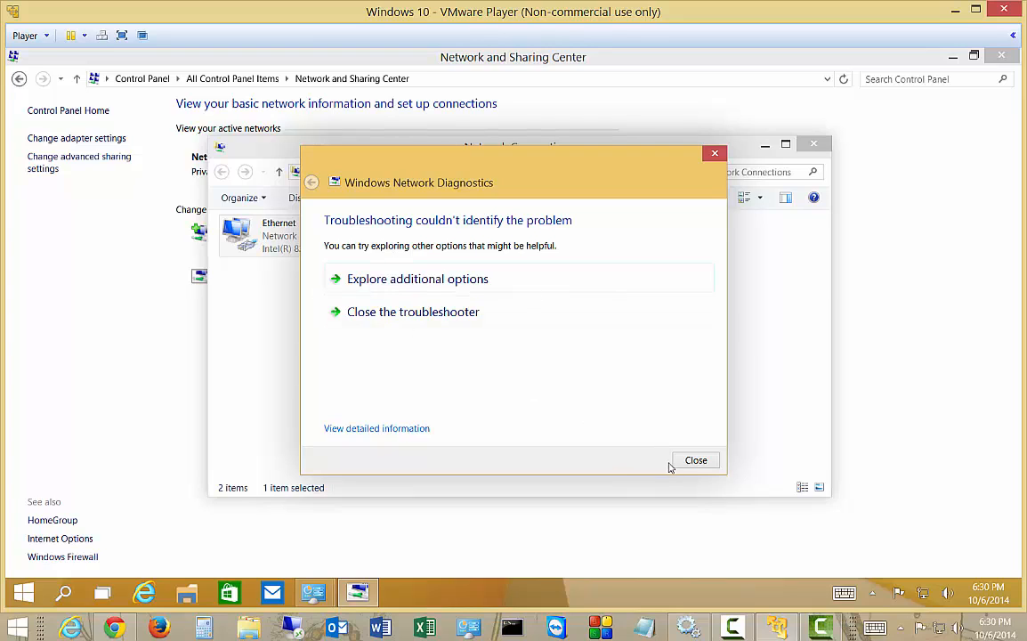
pyautogui.click(695, 459)
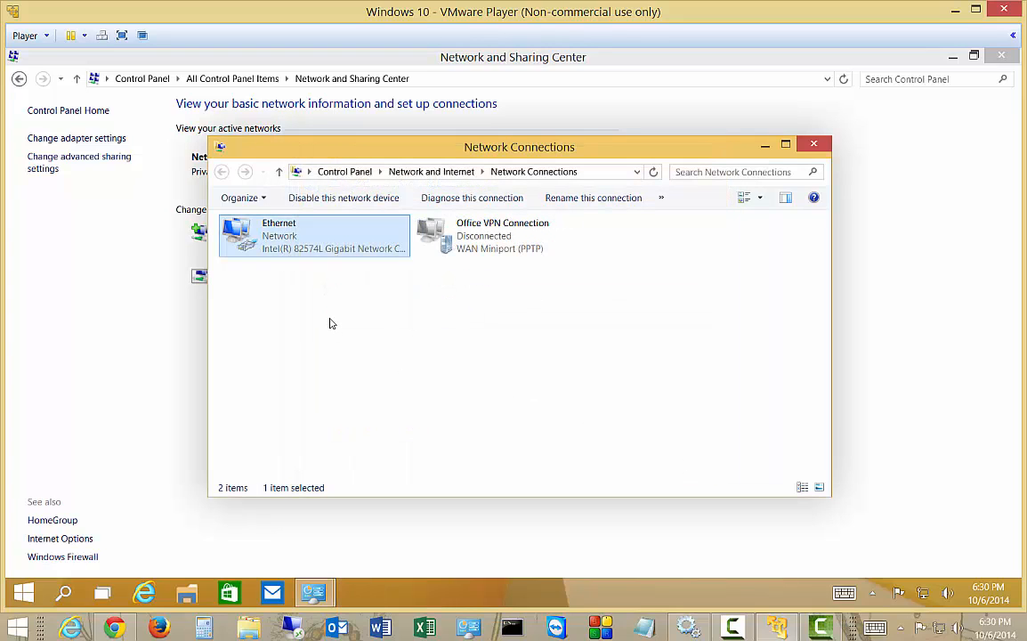
pyautogui.moveTo(232, 488)
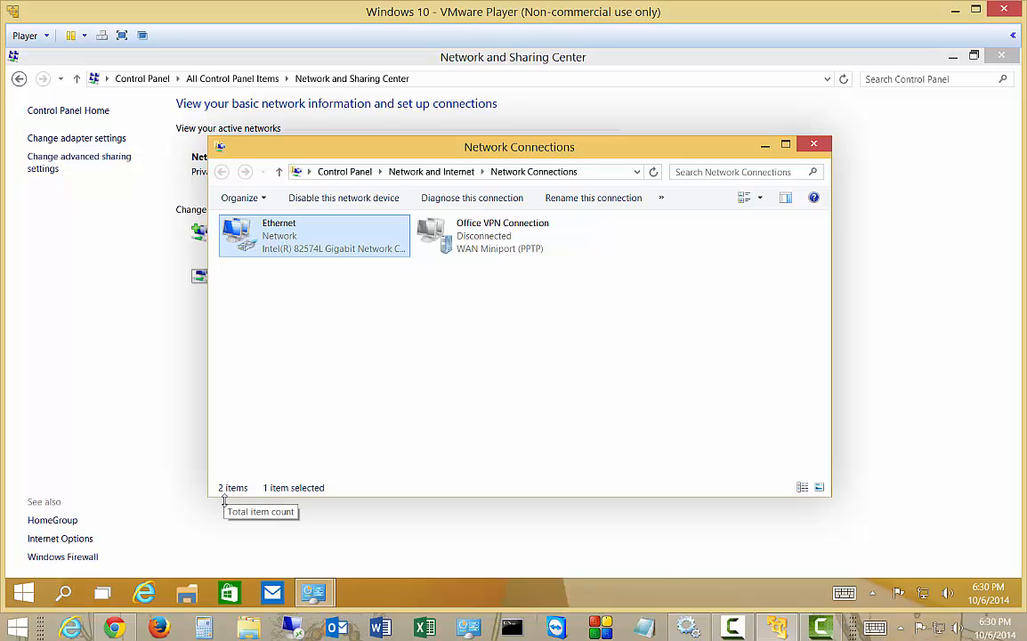
pyautogui.click(143, 591)
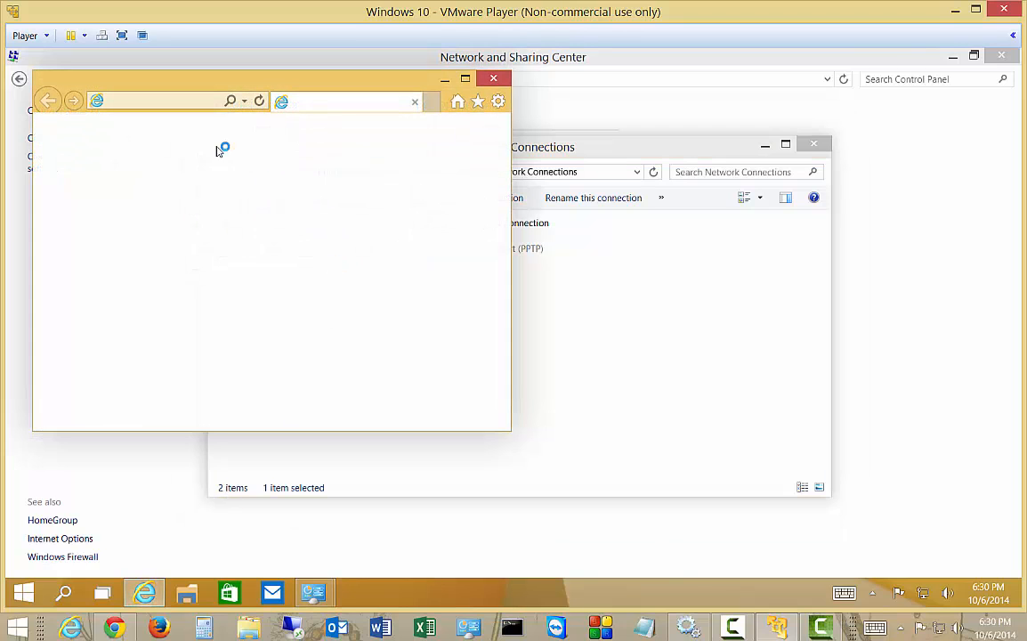